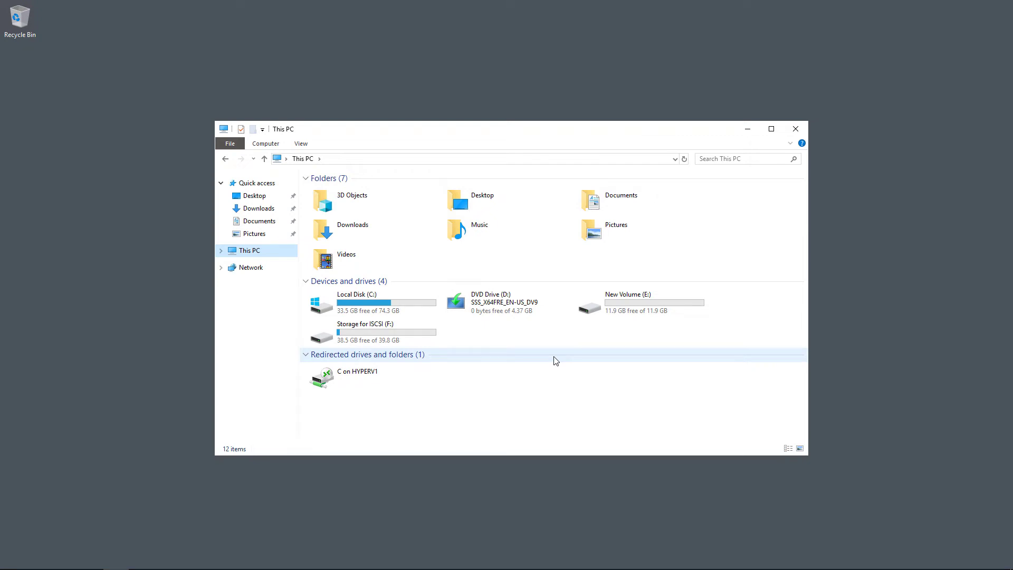
Open DVD Drive (D:) and launch the setup program from it
left_click(506, 302)
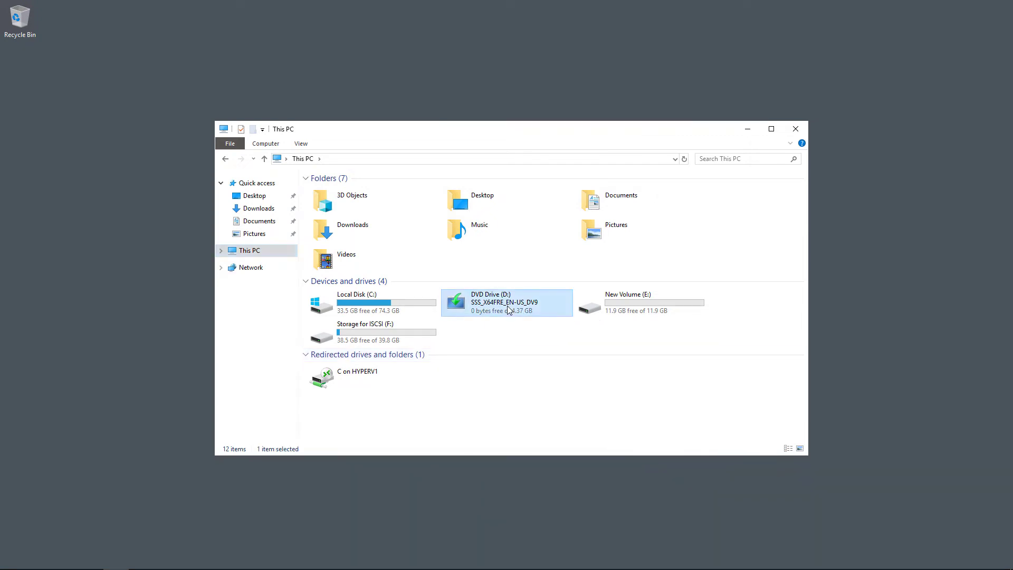
double_click(506, 302)
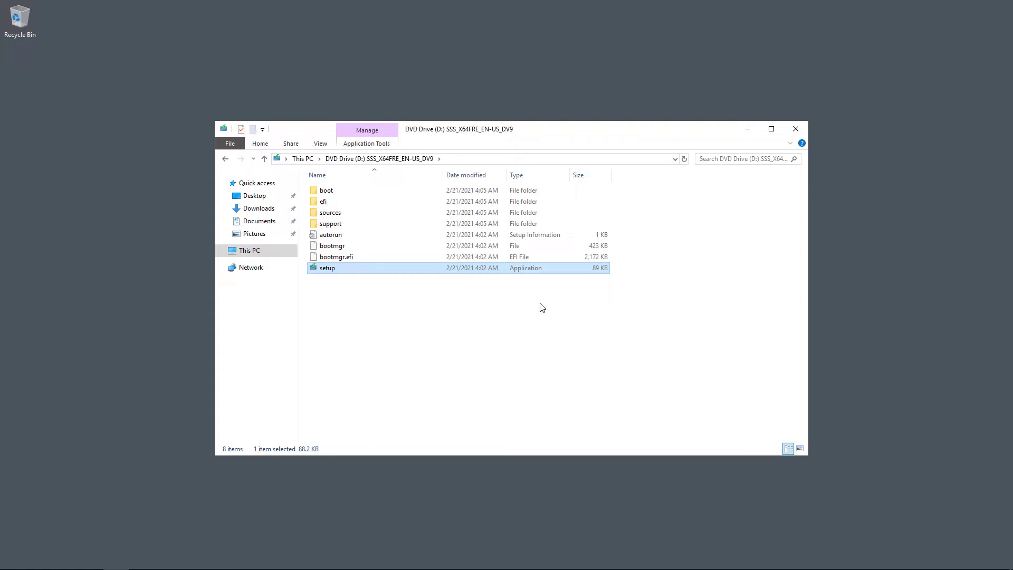
double_click(328, 267)
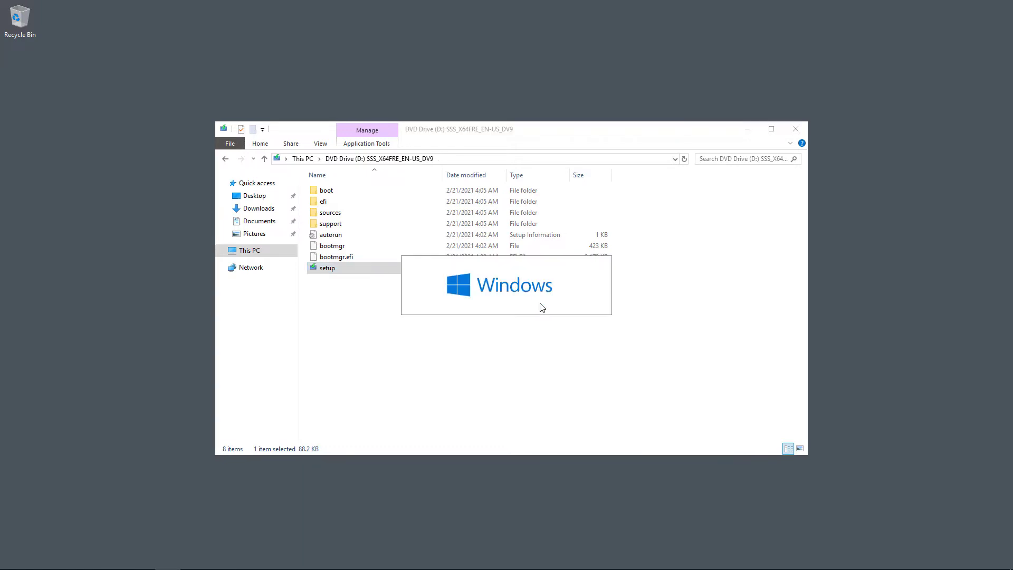
mouse_move(544, 300)
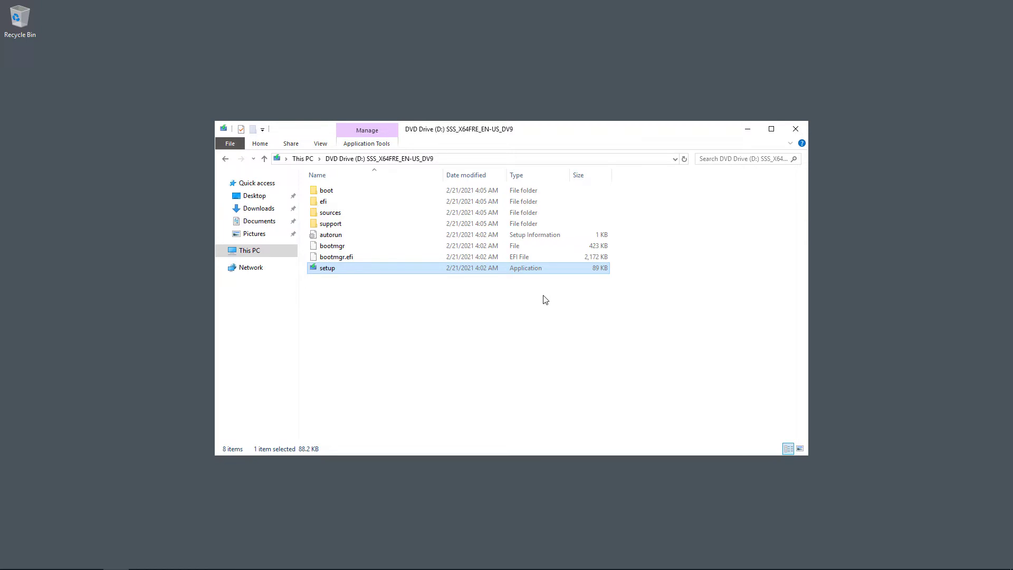
mouse_move(732, 125)
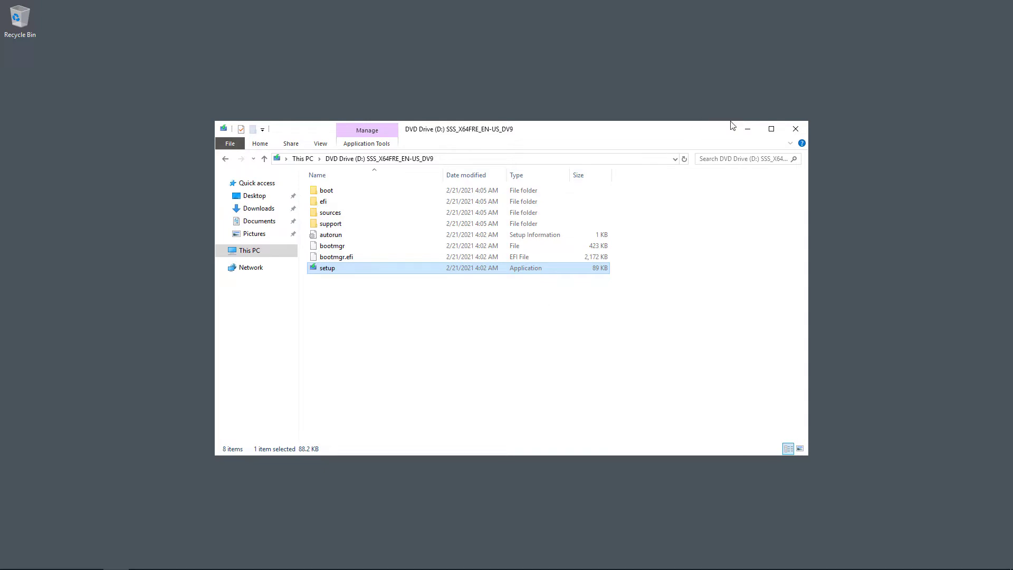
double_click(327, 268)
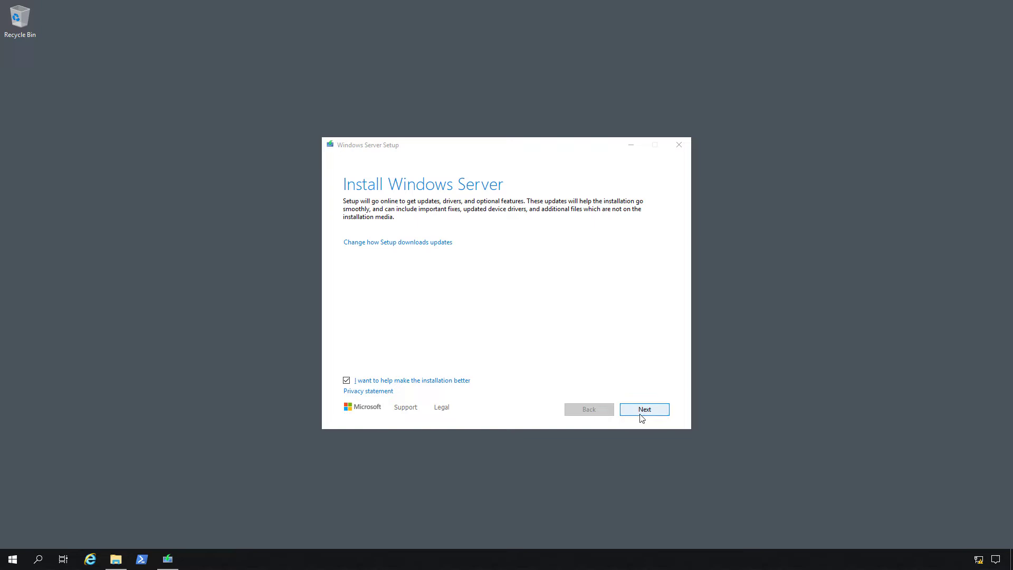
Decline sending installation improvement data and get the product key accepted
left_click(347, 380)
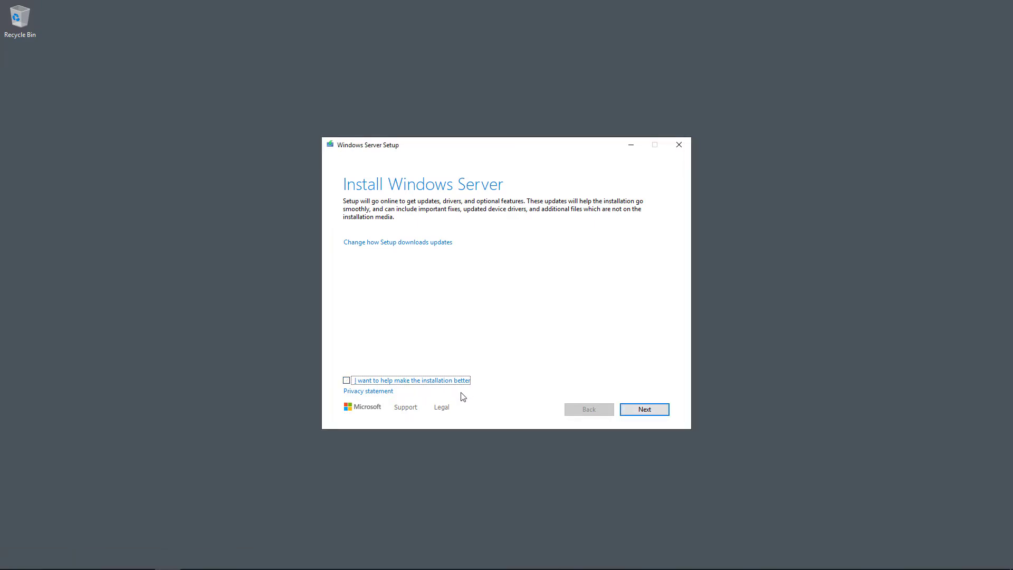
mouse_move(475, 403)
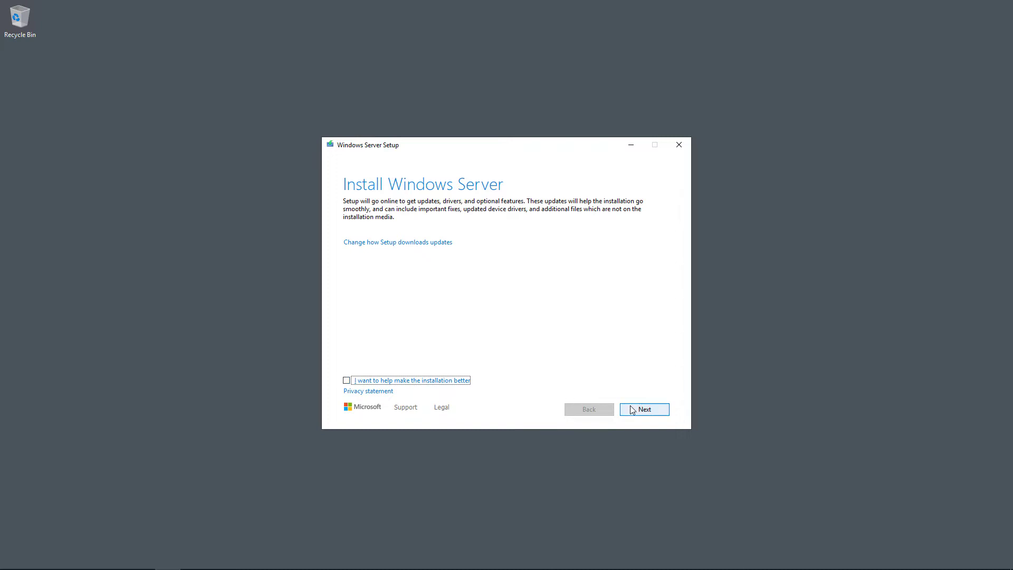
left_click(644, 409)
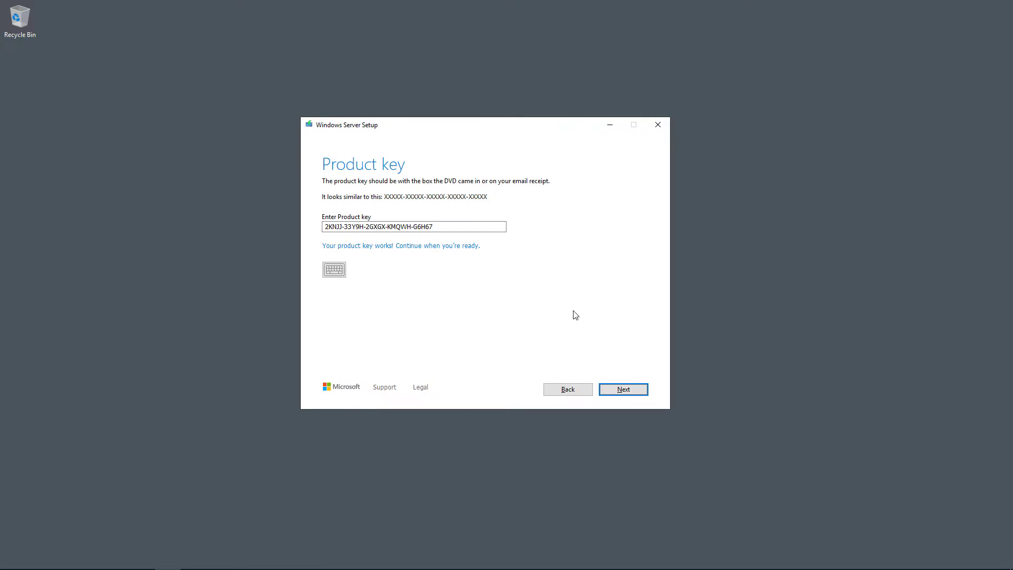
mouse_move(466, 253)
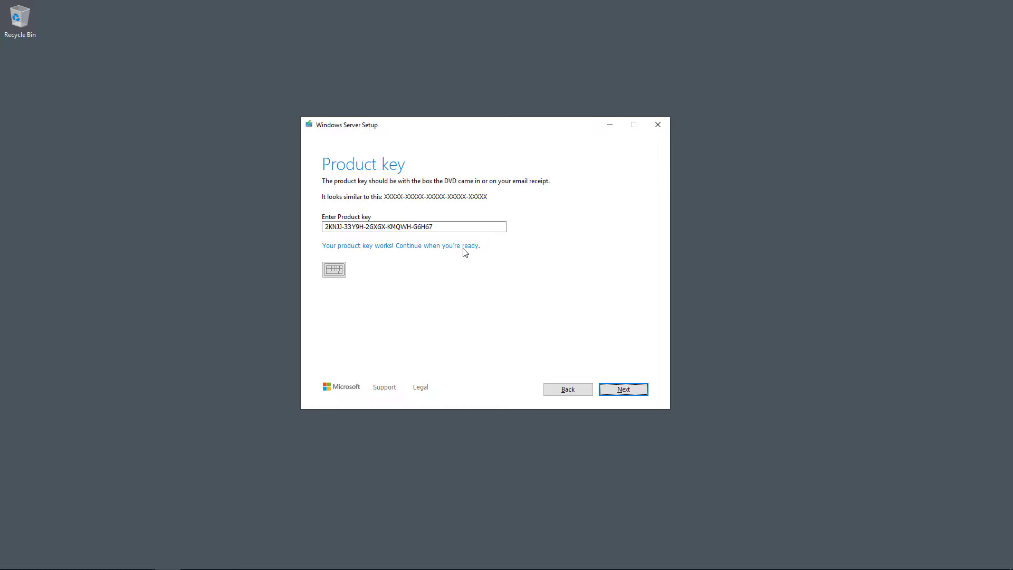
mouse_move(470, 272)
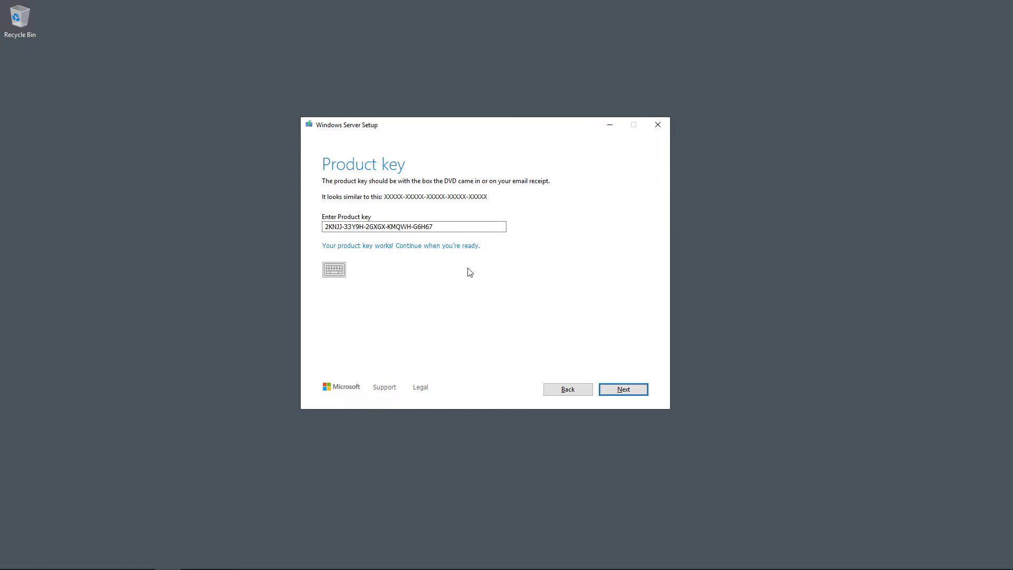
mouse_move(504, 281)
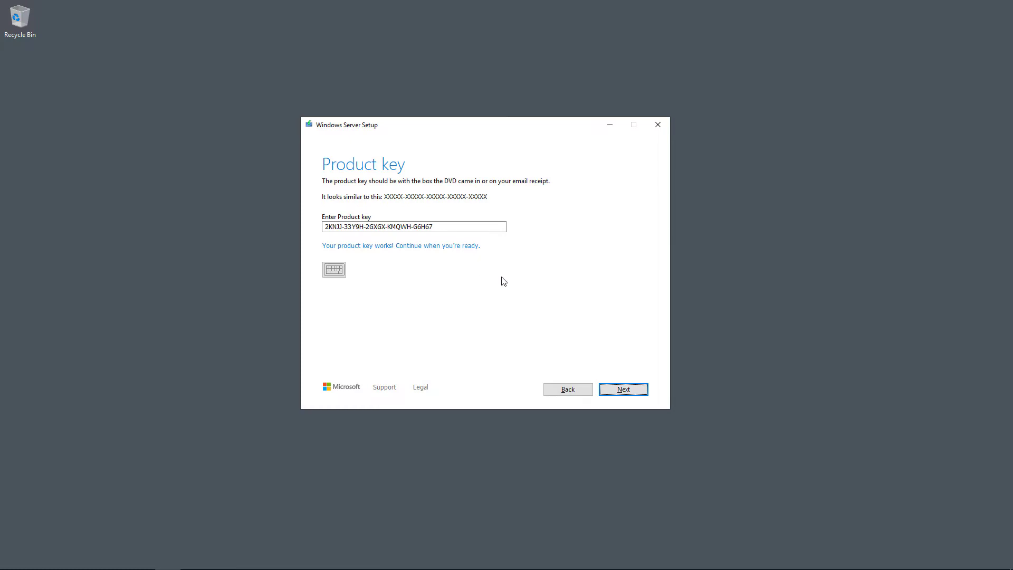
mouse_move(509, 278)
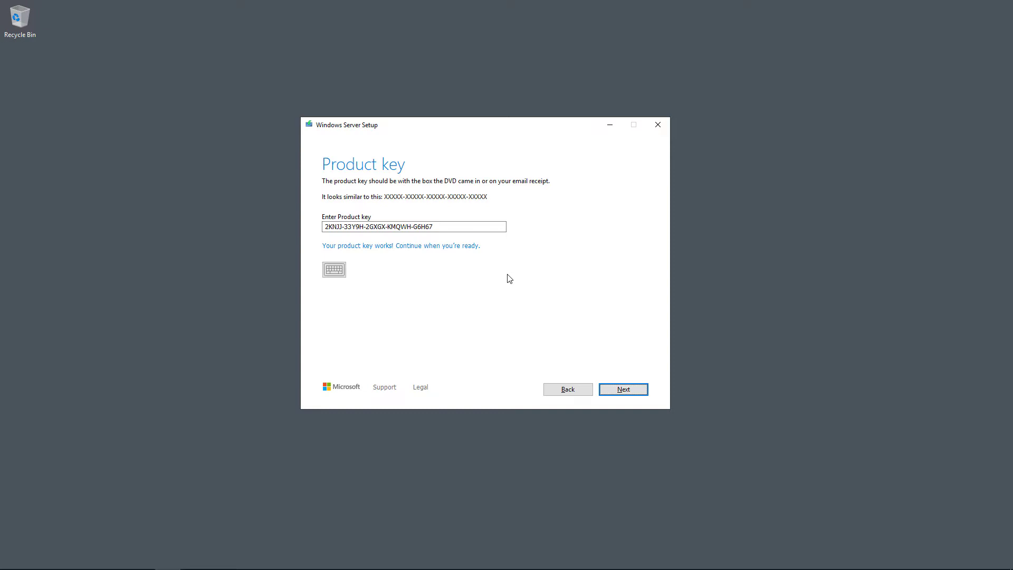
left_click(622, 389)
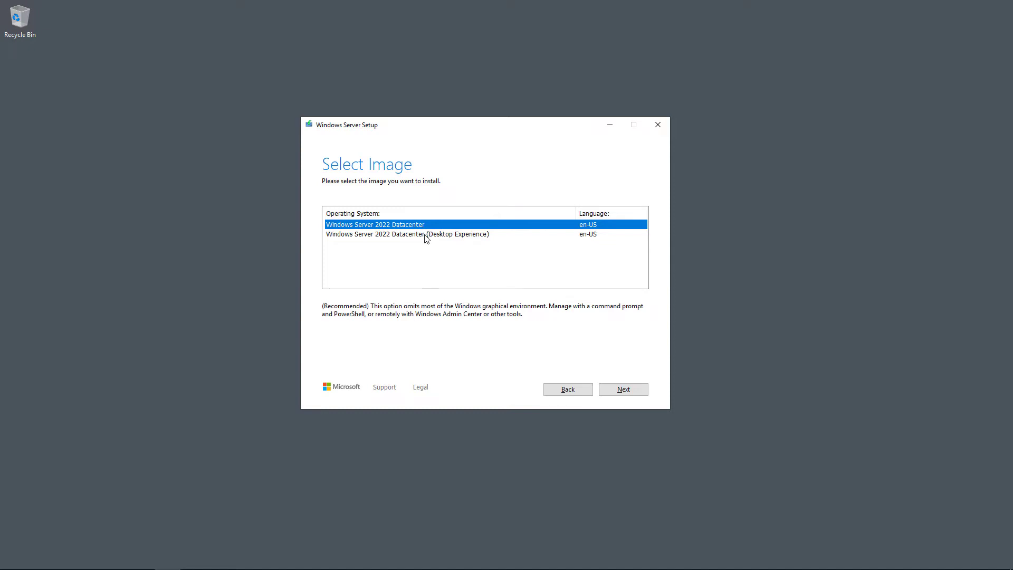
Select Windows Server 2022 Datacenter (Desktop Experience) and accept the license terms
left_click(407, 233)
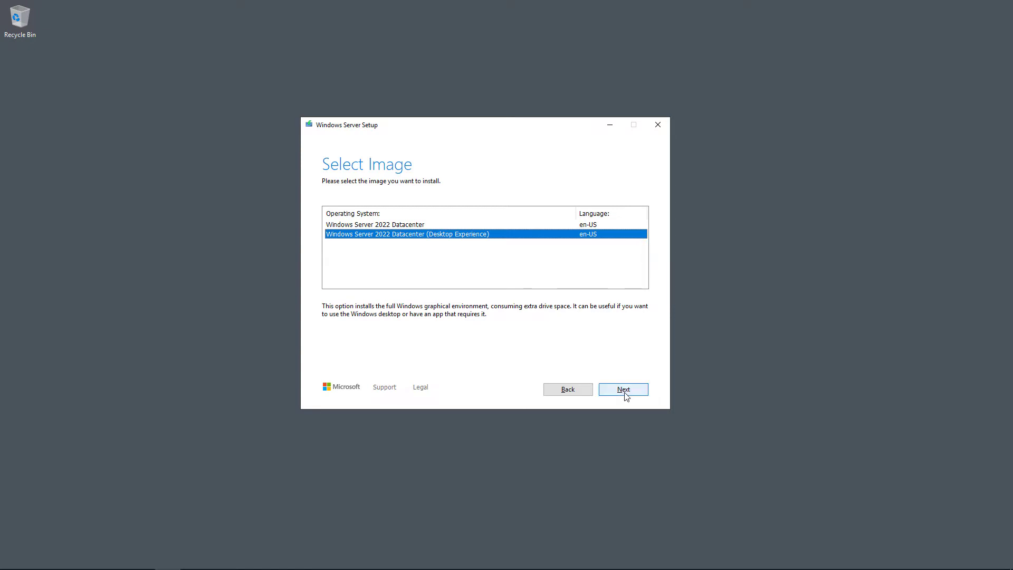
left_click(622, 389)
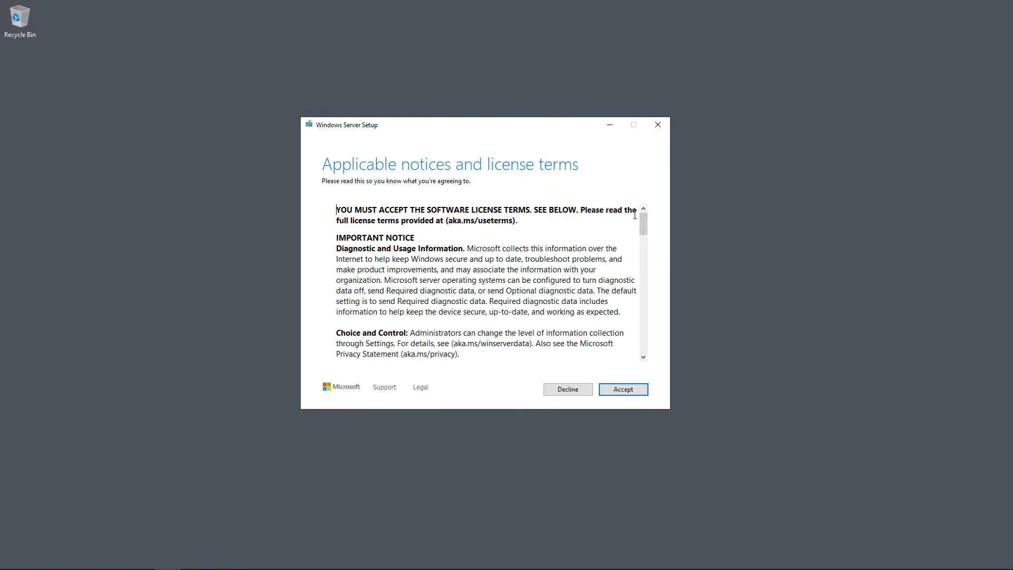
scroll("down", 3)
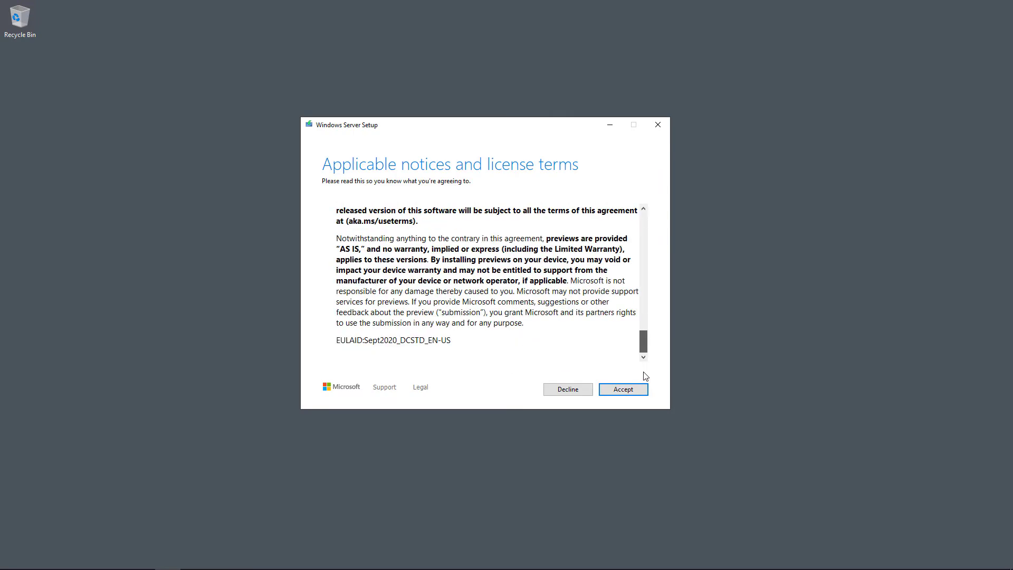
left_click(622, 389)
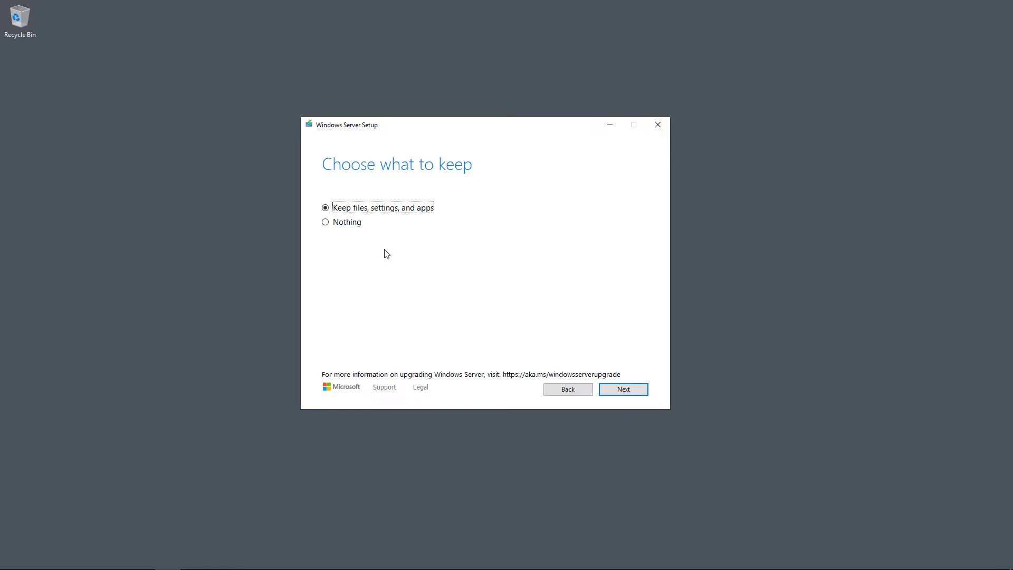
mouse_move(326, 222)
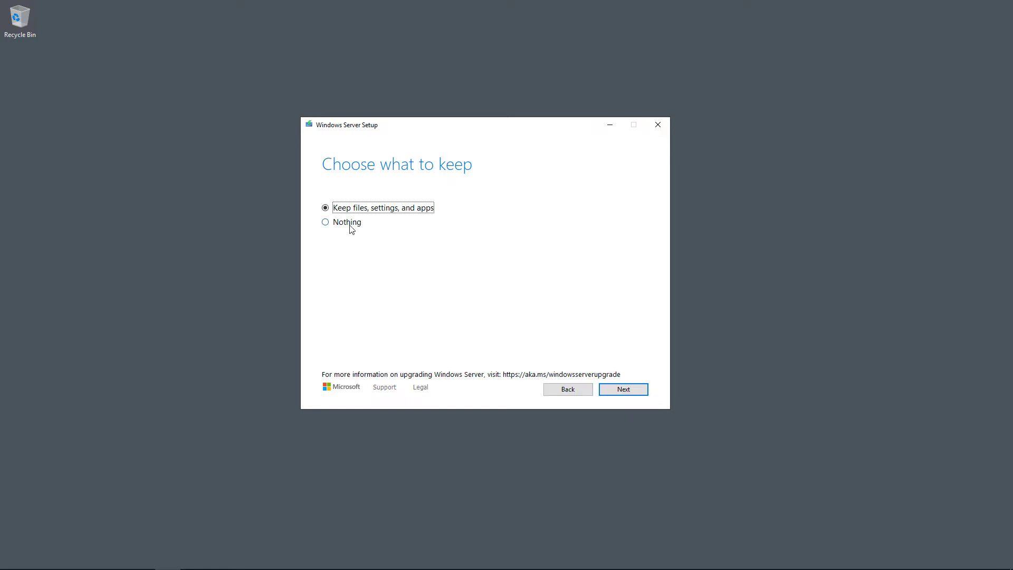
mouse_move(555, 333)
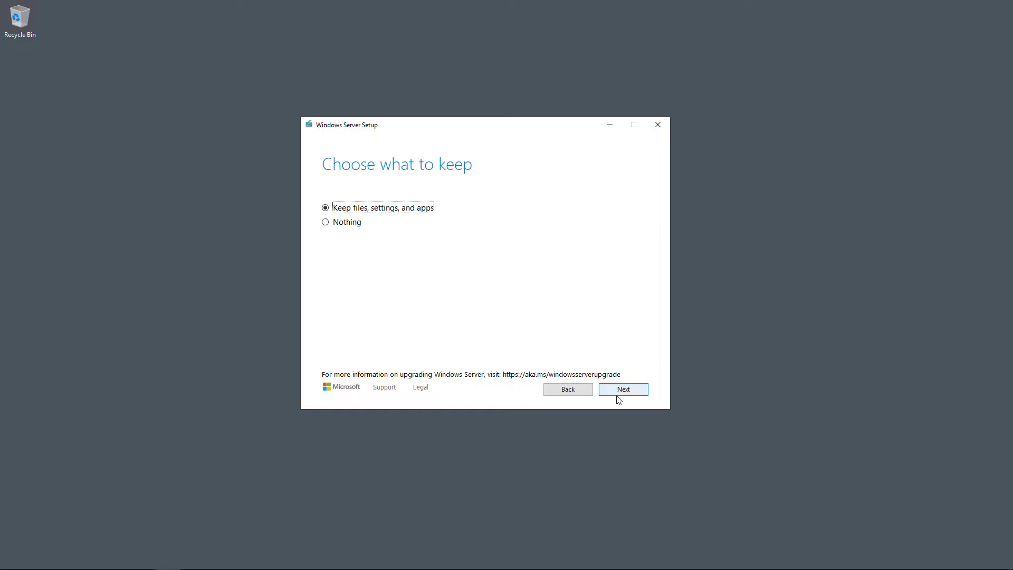
Confirm 'Keep files, settings, and apps' and continue
left_click(622, 389)
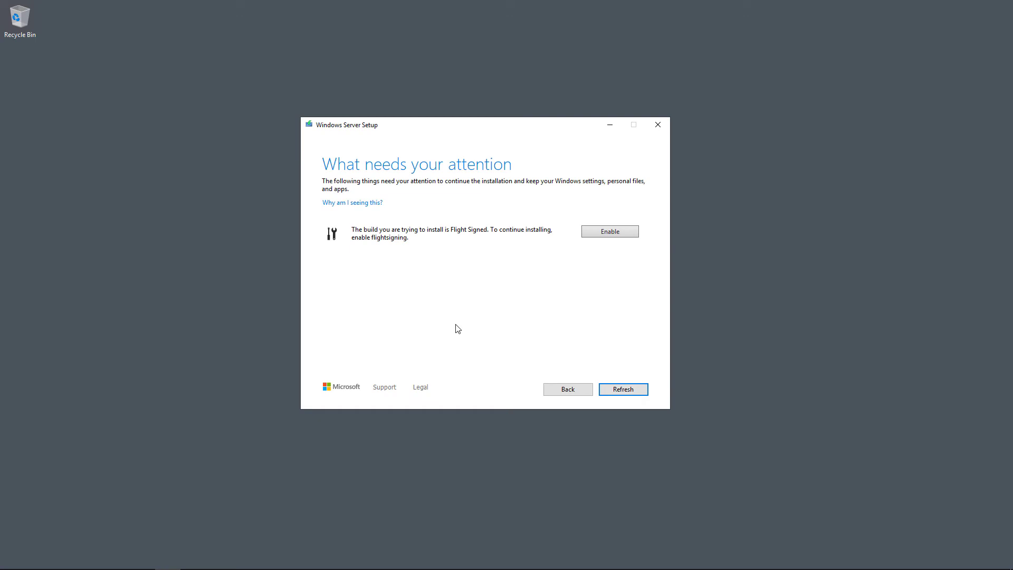
mouse_move(456, 323)
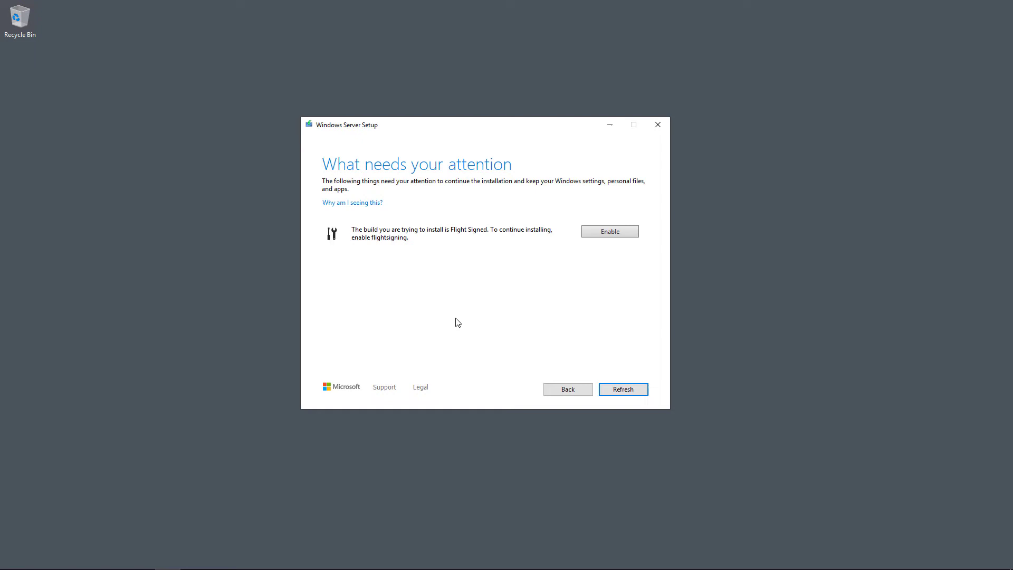
mouse_move(581, 294)
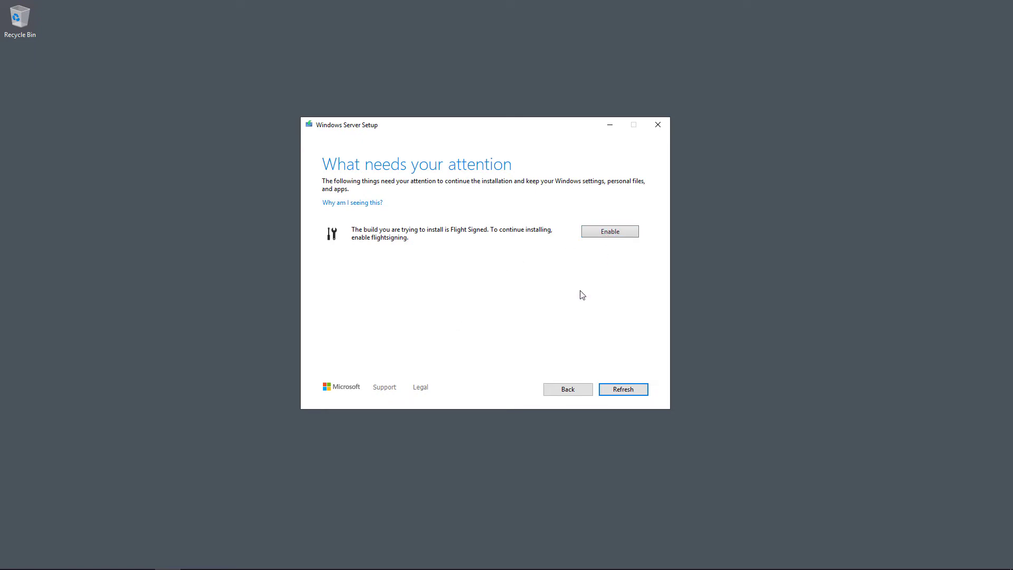
Enable flight signing on the 'What needs your attention' page
left_click(622, 389)
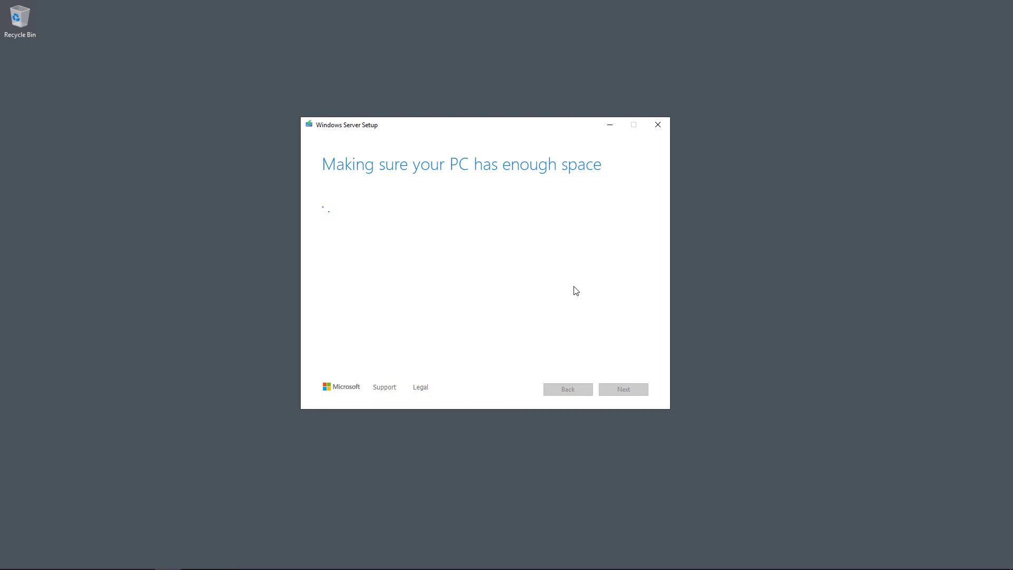
mouse_move(588, 282)
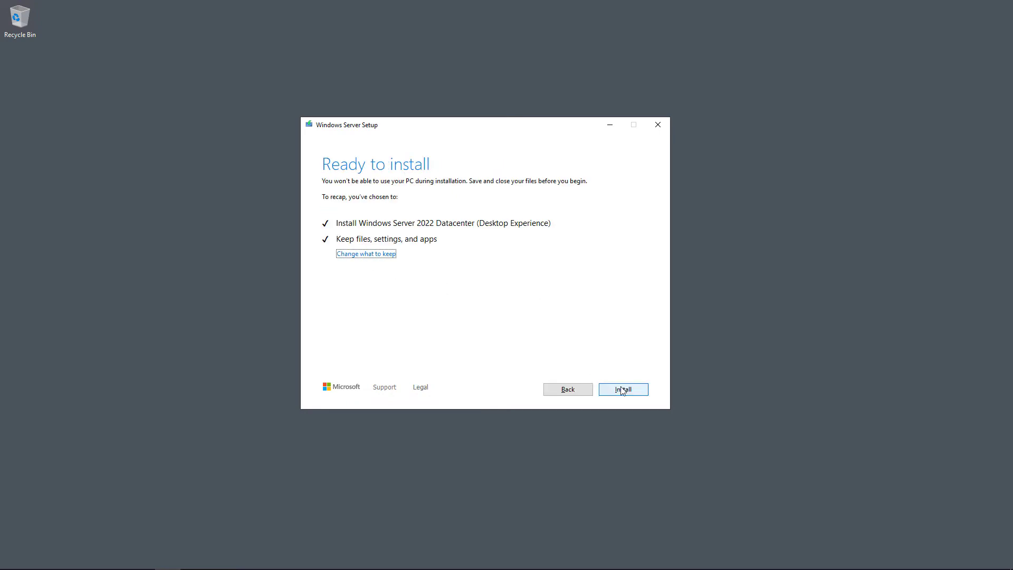
Click Install on the 'Ready to install' summary to begin the upgrade
left_click(622, 389)
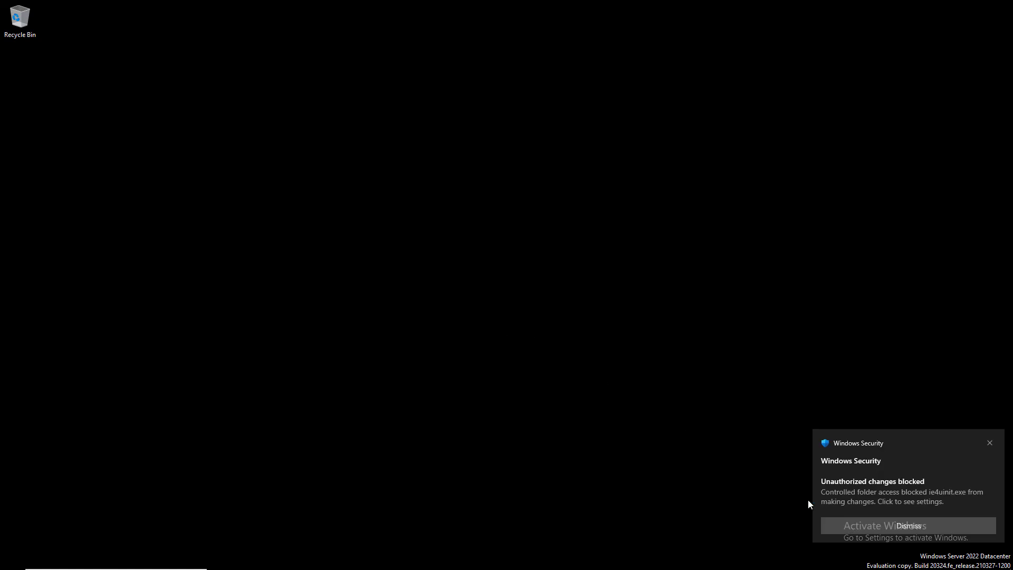
mouse_move(528, 378)
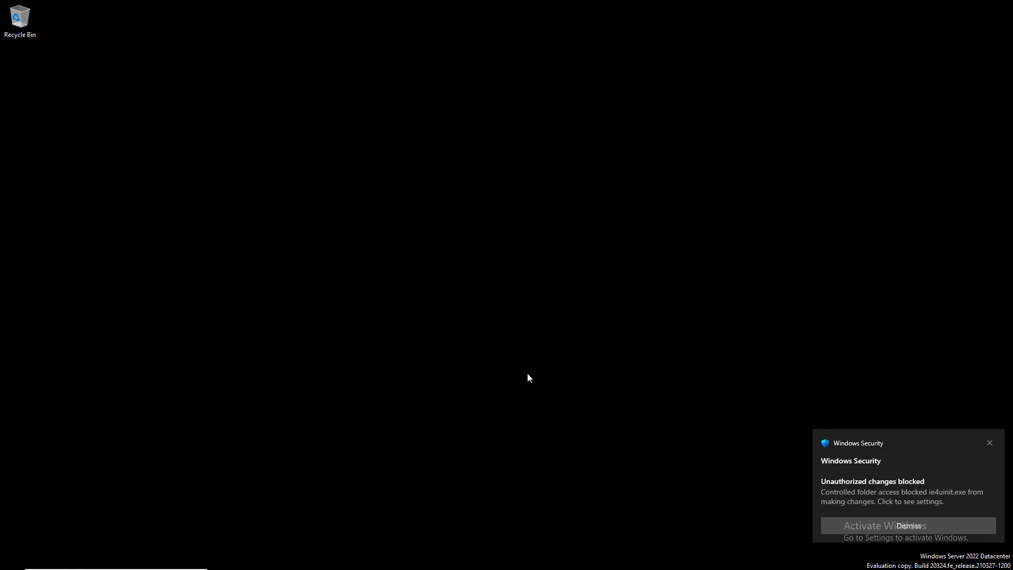
mouse_move(526, 373)
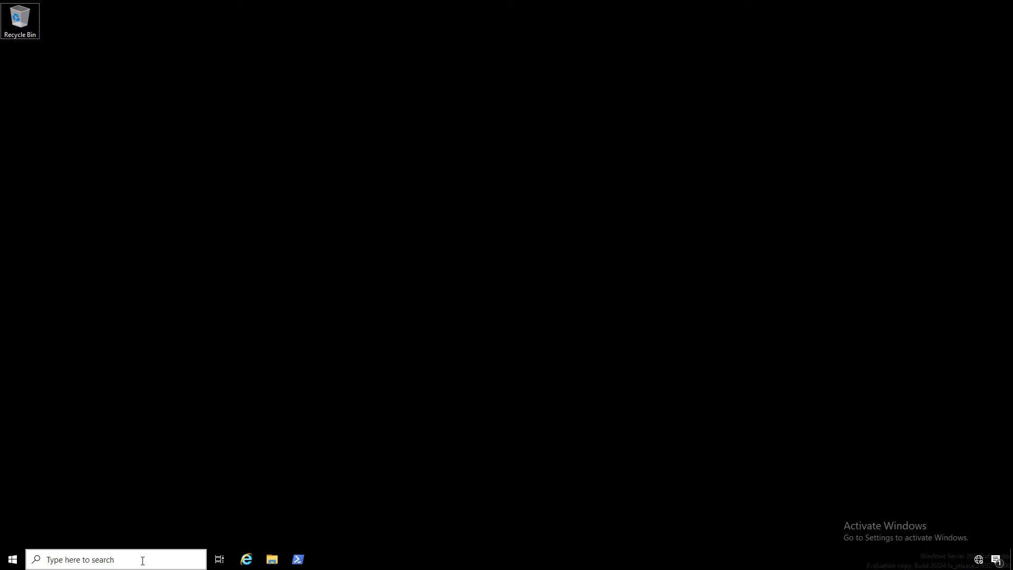
Search the taskbar for 'contro' on the upgraded server
left_click(116, 558)
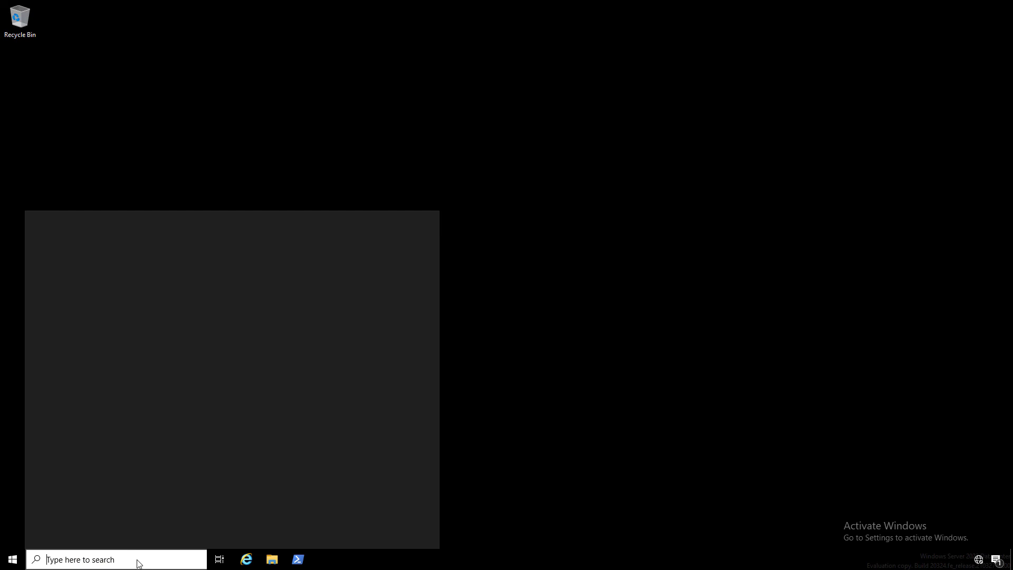
type("contro")
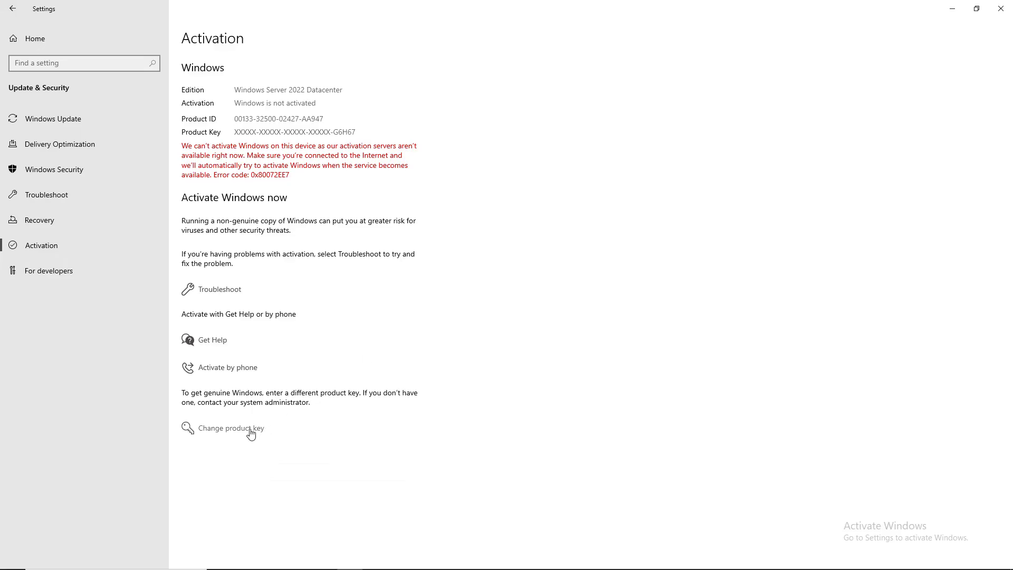
mouse_move(363, 337)
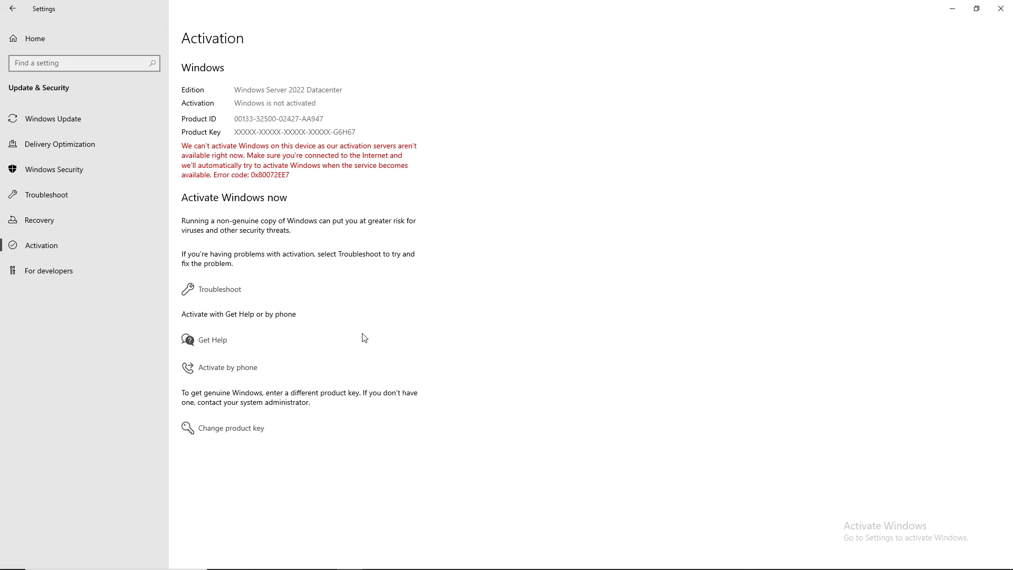
left_click(231, 428)
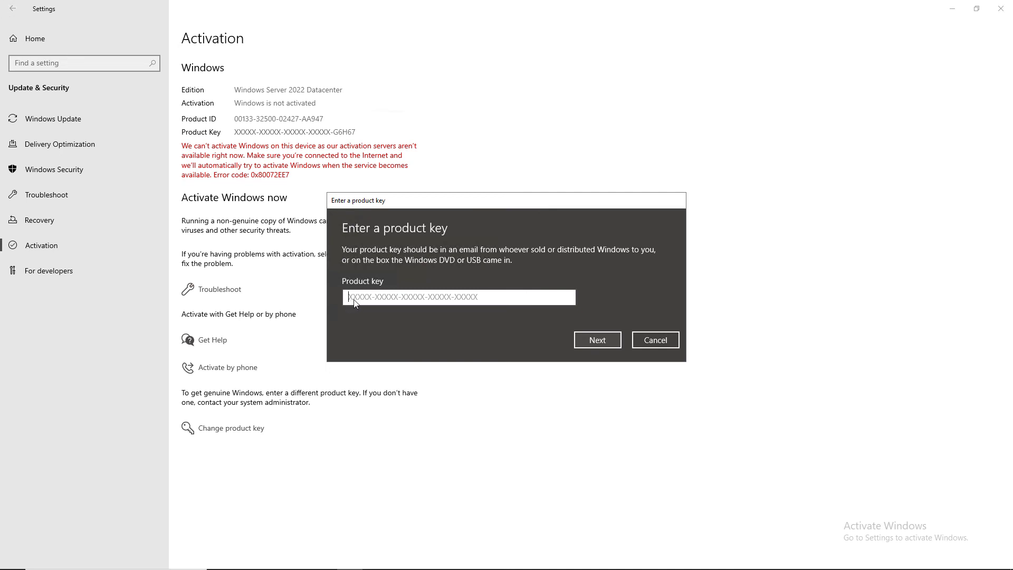
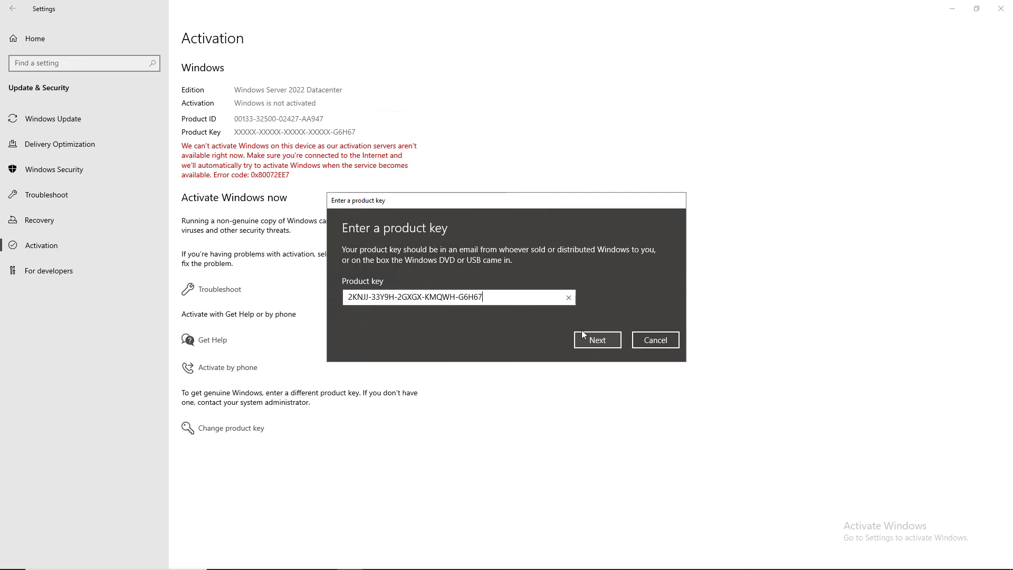
left_click(596, 340)
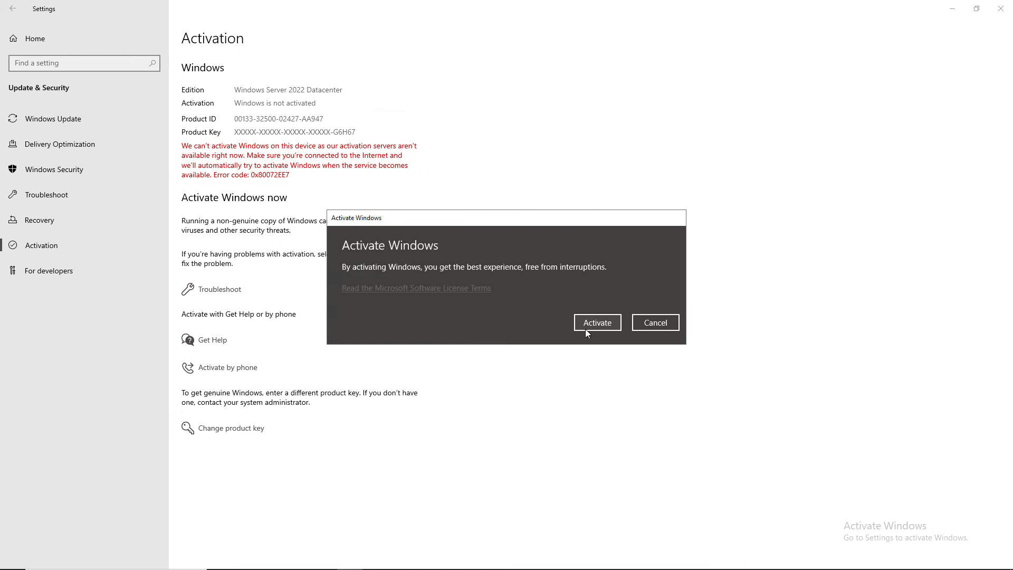
Activate Windows and close the activation success message
left_click(597, 322)
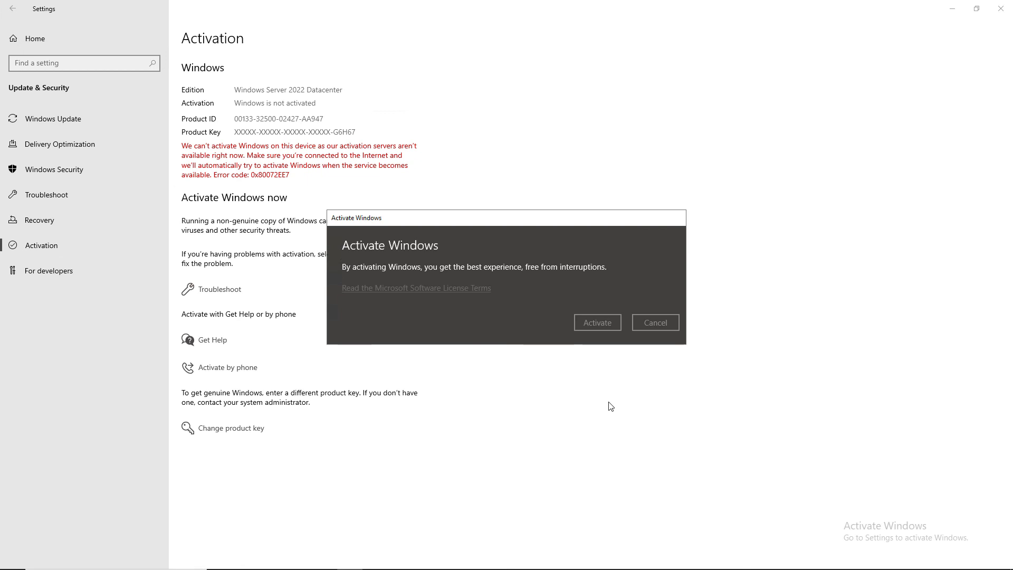
left_click(595, 323)
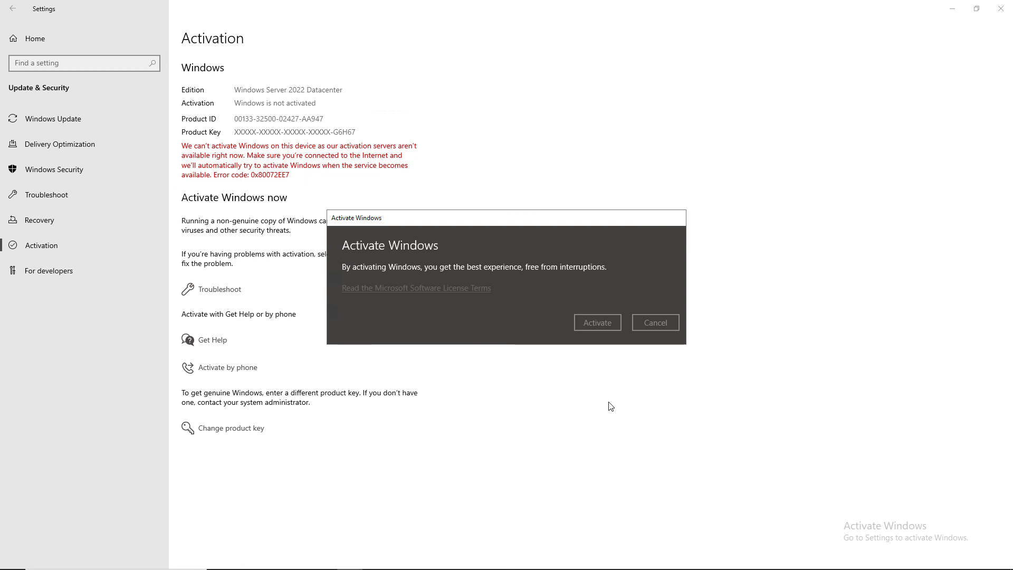
left_click(596, 322)
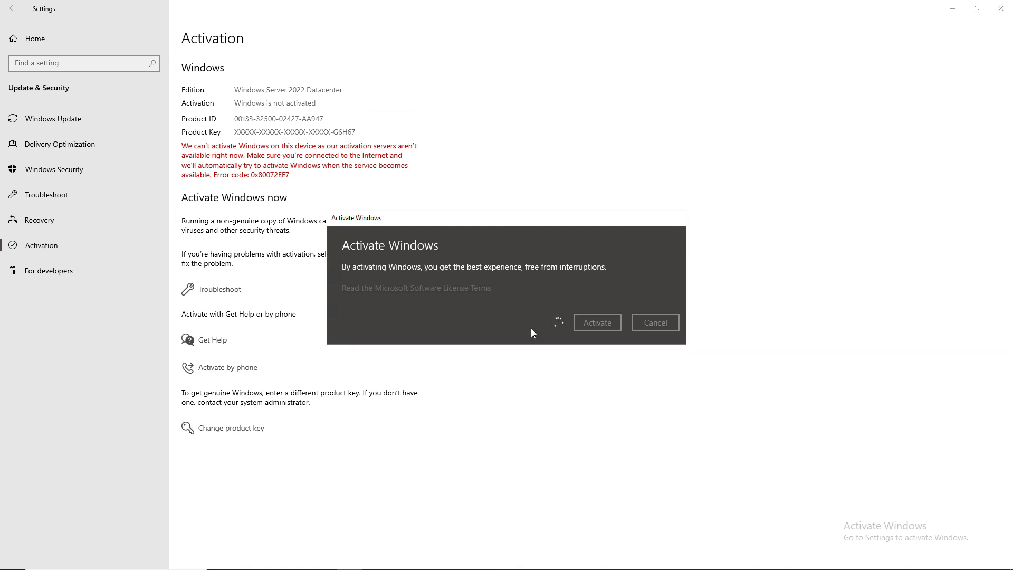
left_click(596, 322)
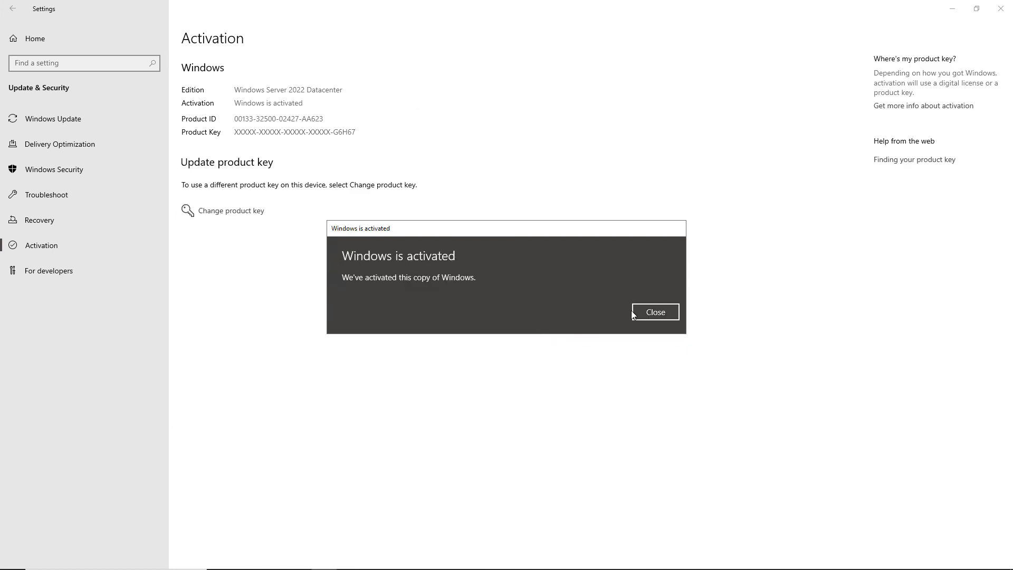
left_click(654, 312)
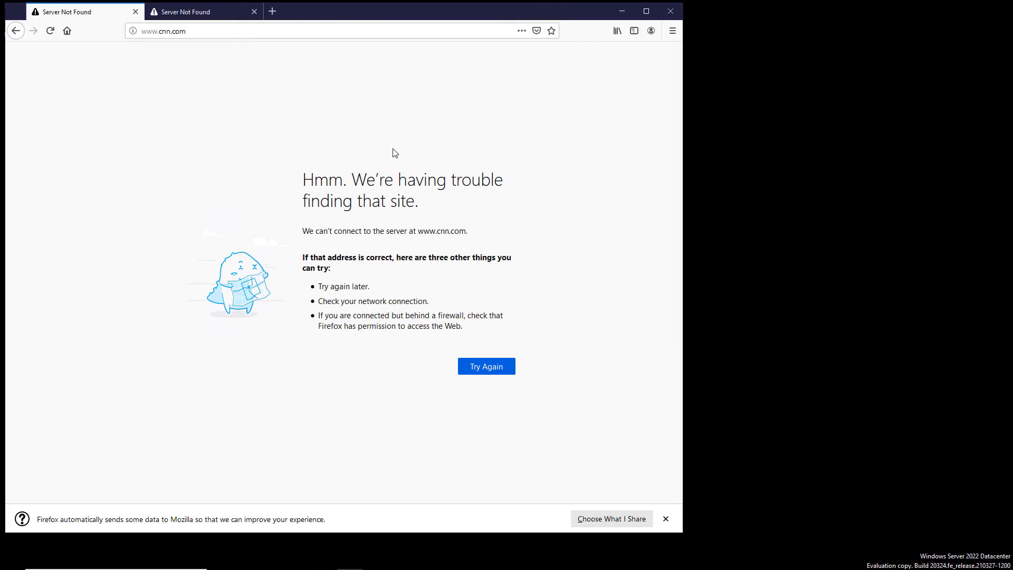
Retry loading cnn.com in Firefox, then close the browser
left_click(486, 366)
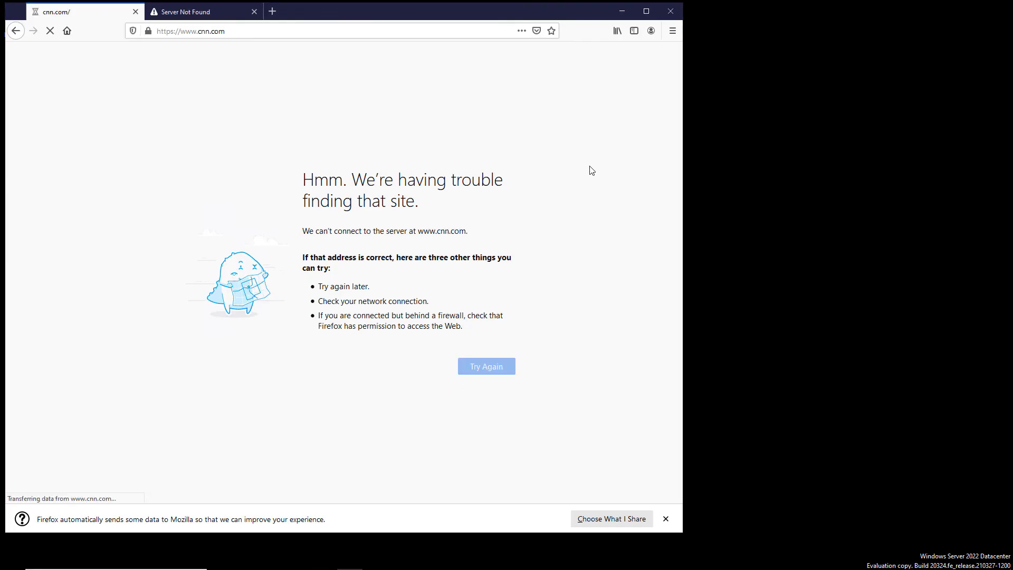
left_click(486, 366)
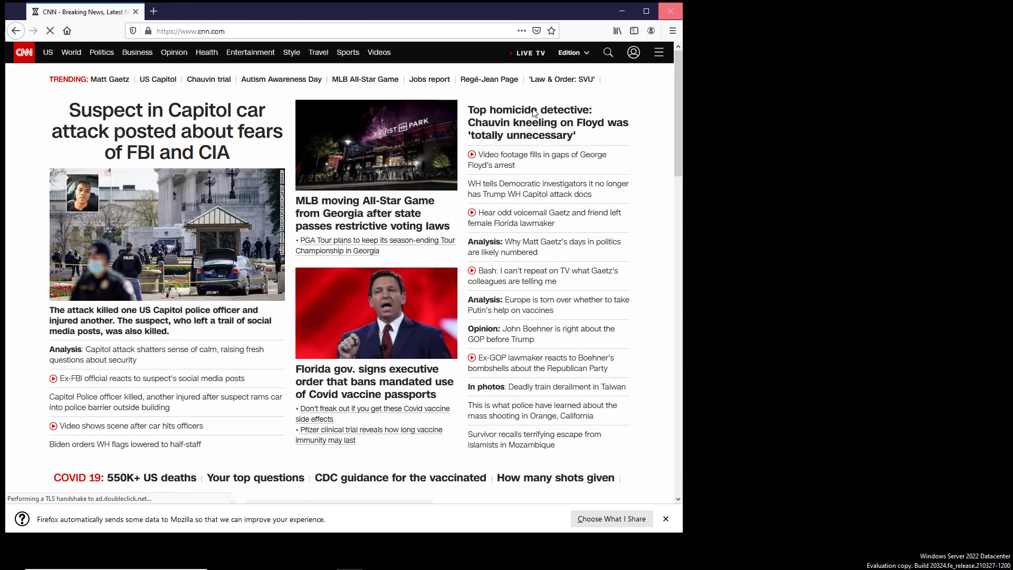
left_click(671, 11)
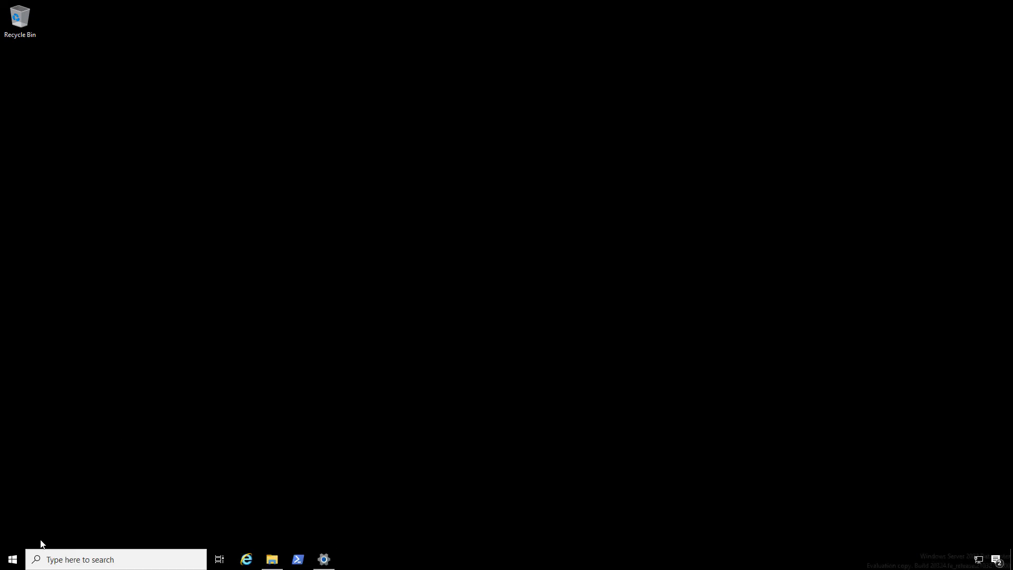
Open the Start menu to review installed apps like AppFabric, Firefox and SQL Server 2017
left_click(11, 559)
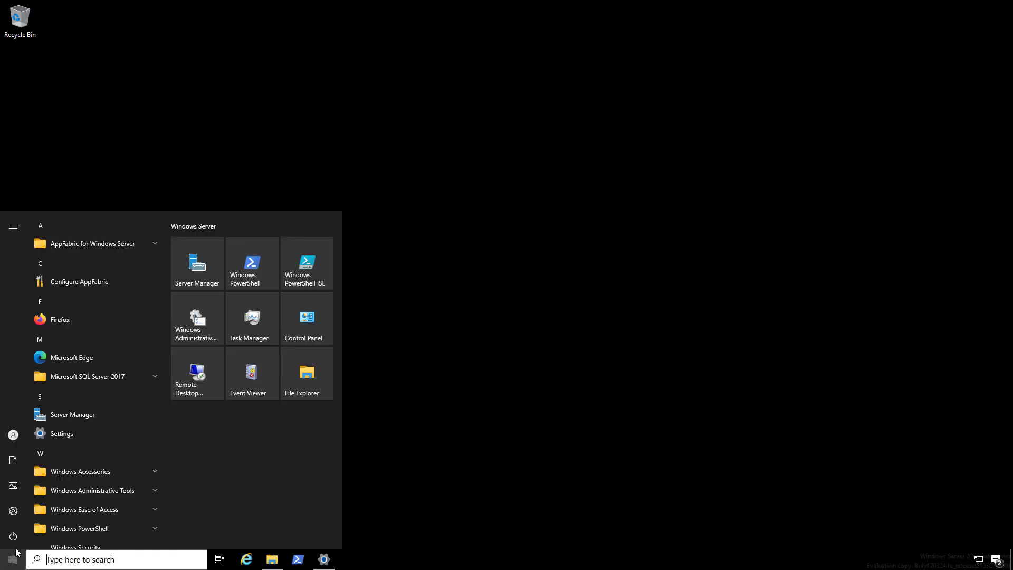
mouse_move(69, 331)
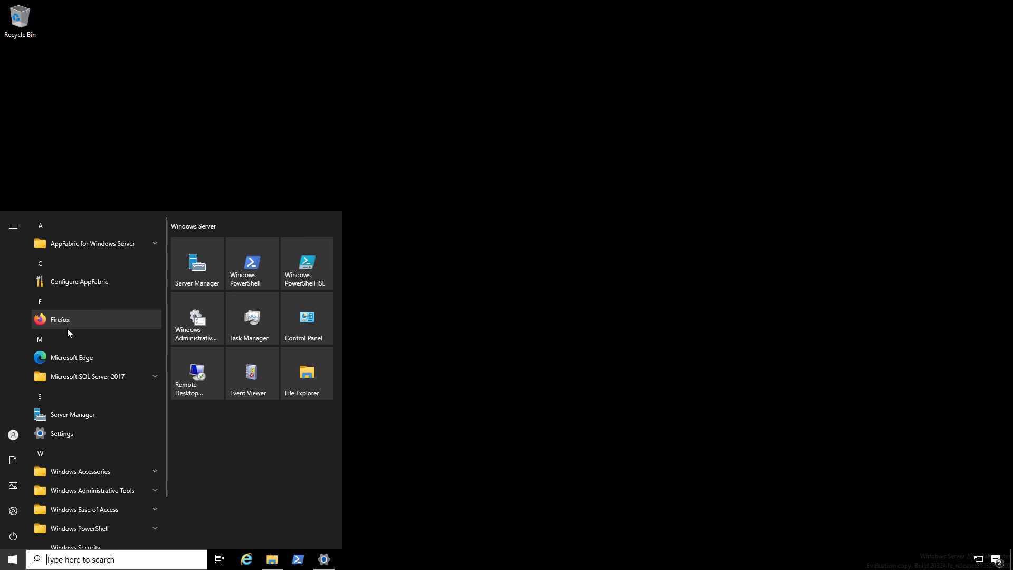
mouse_move(81, 450)
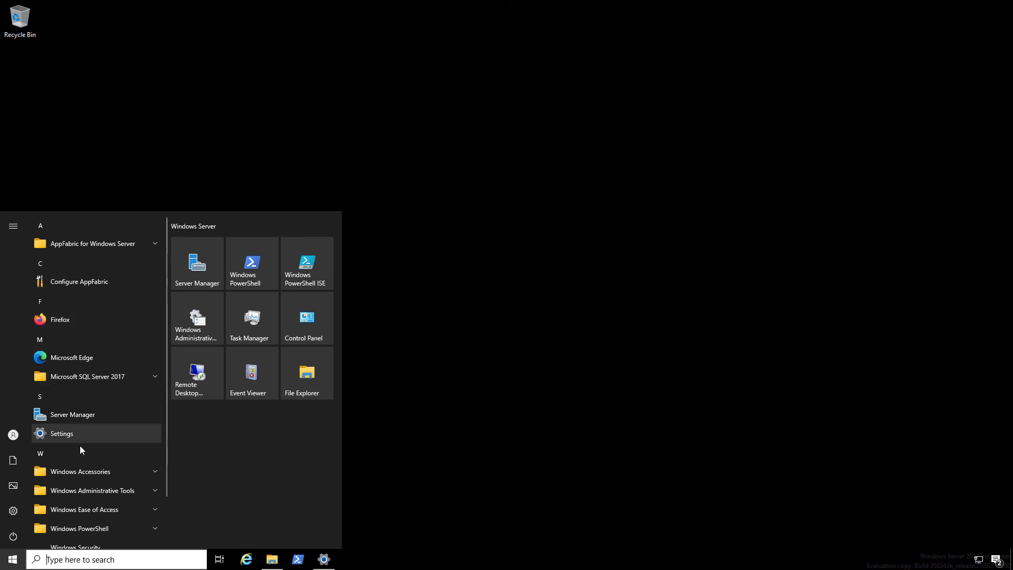